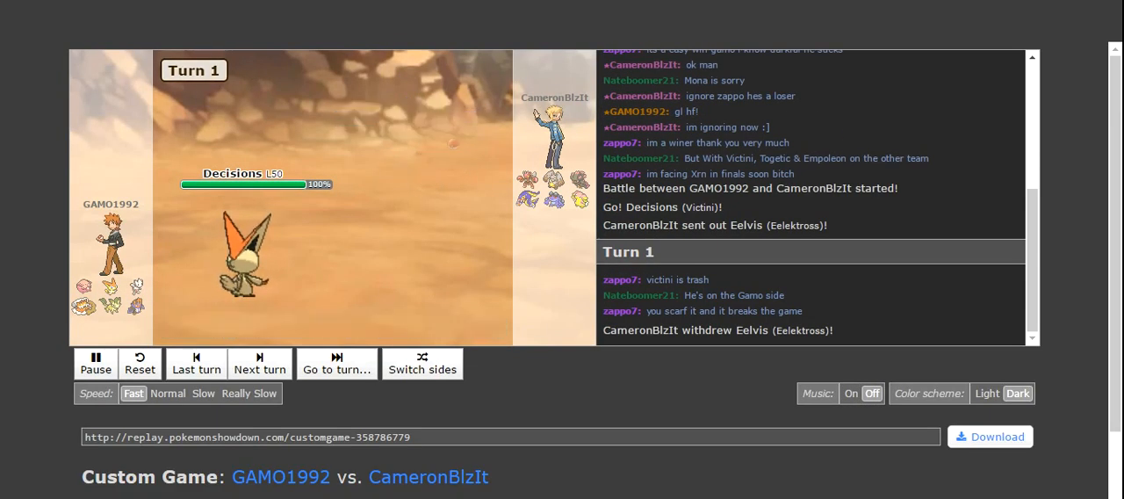
# Step: Advance the replay turn by turn to turn 6, where Victoria faints and Decisions returns
pyautogui.click(259, 363)
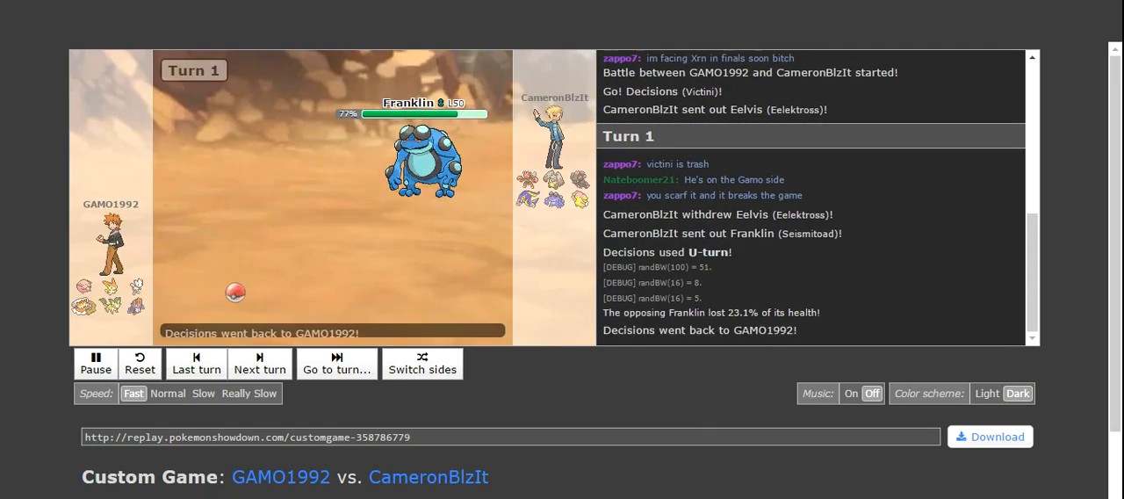
pyautogui.click(260, 363)
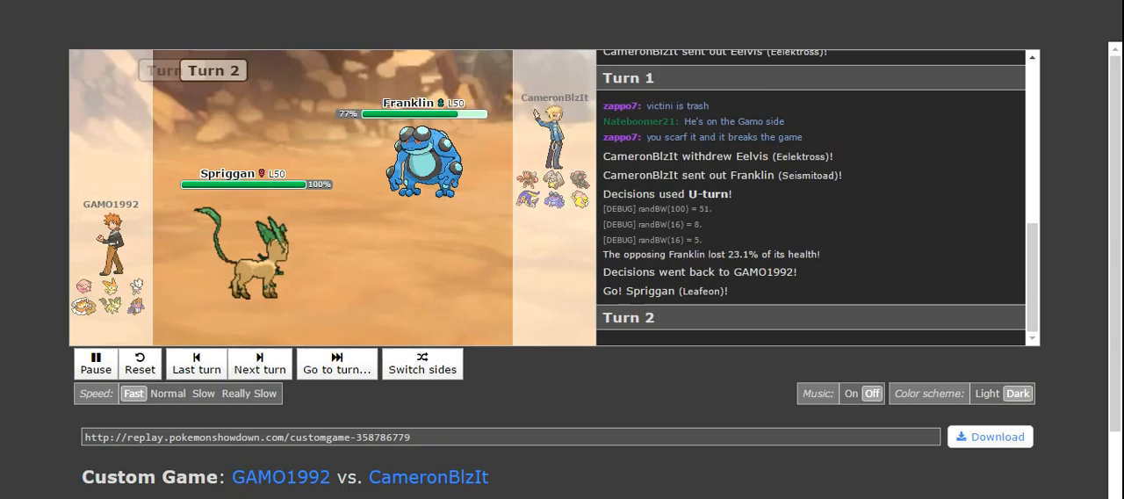
pyautogui.click(259, 363)
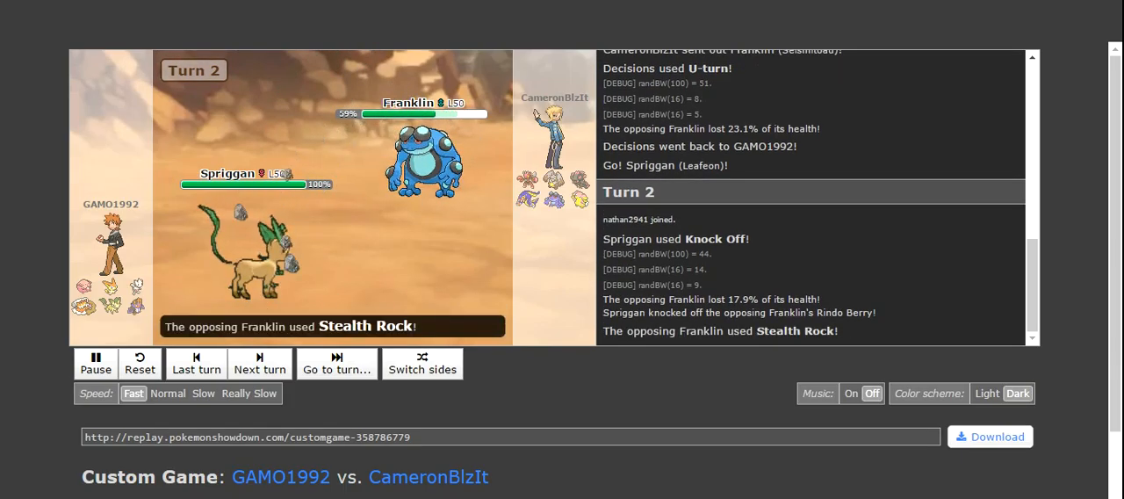
pyautogui.click(260, 363)
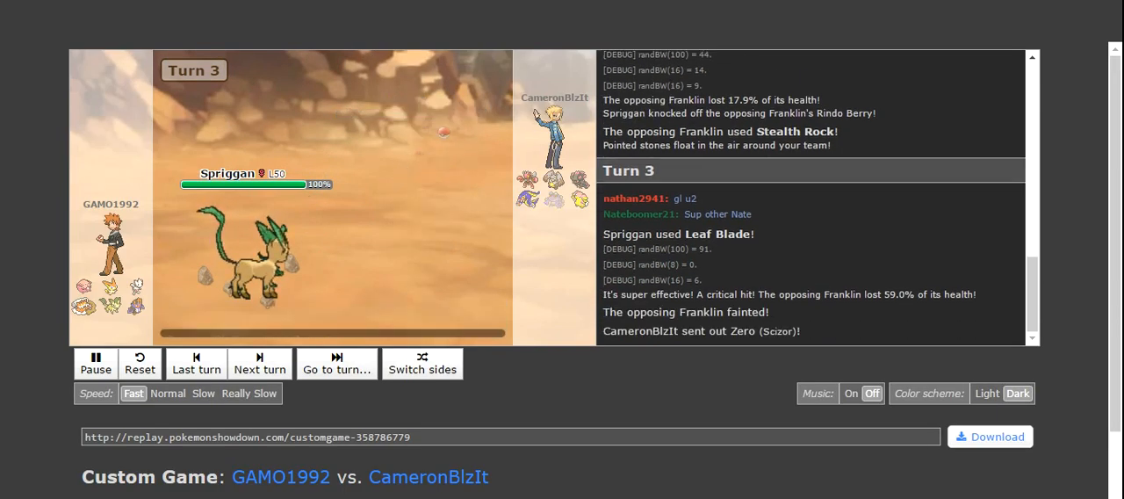
pyautogui.click(259, 362)
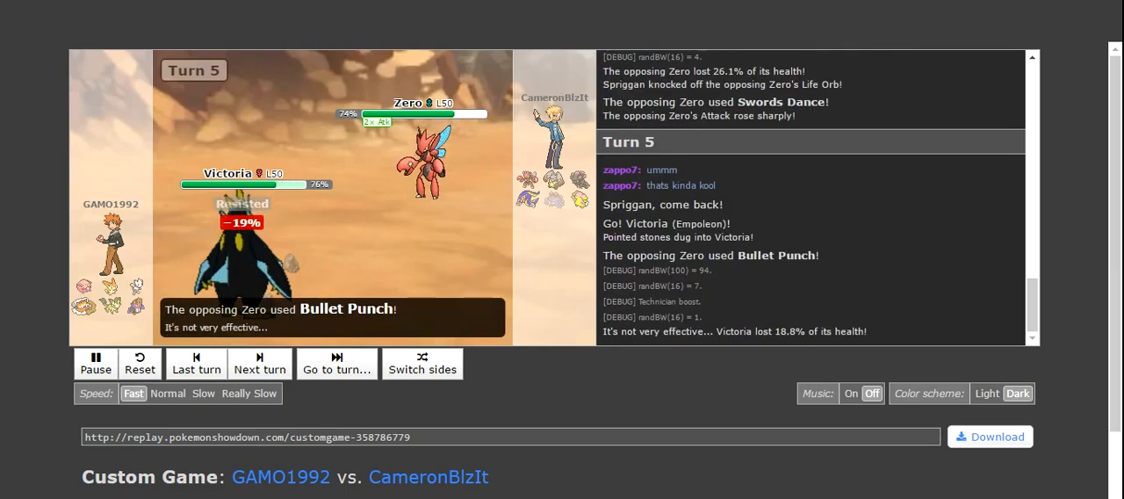
pyautogui.click(259, 363)
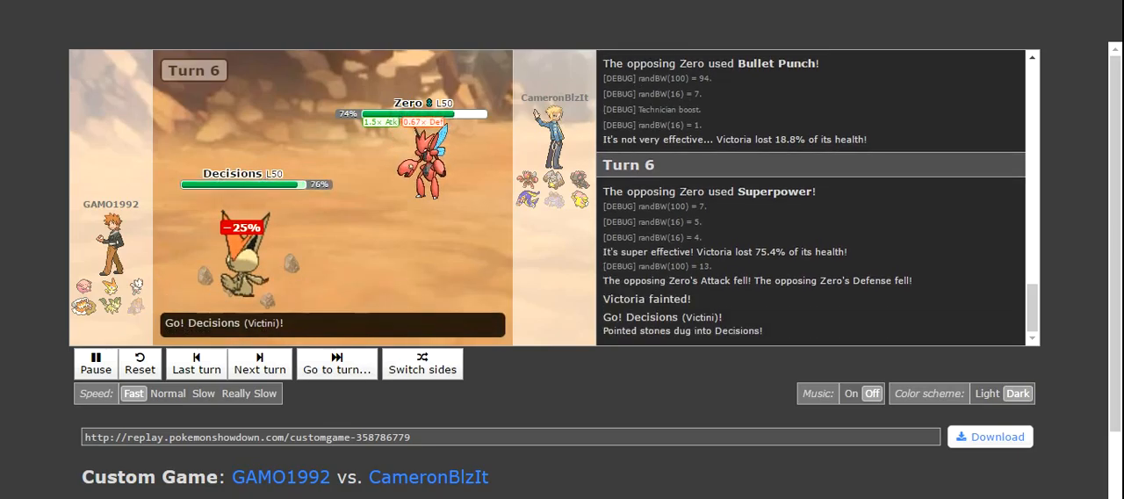
# Step: Advance to turn 14 as Bad Egg and opposing Zero faint and Blair withdraws
pyautogui.click(259, 362)
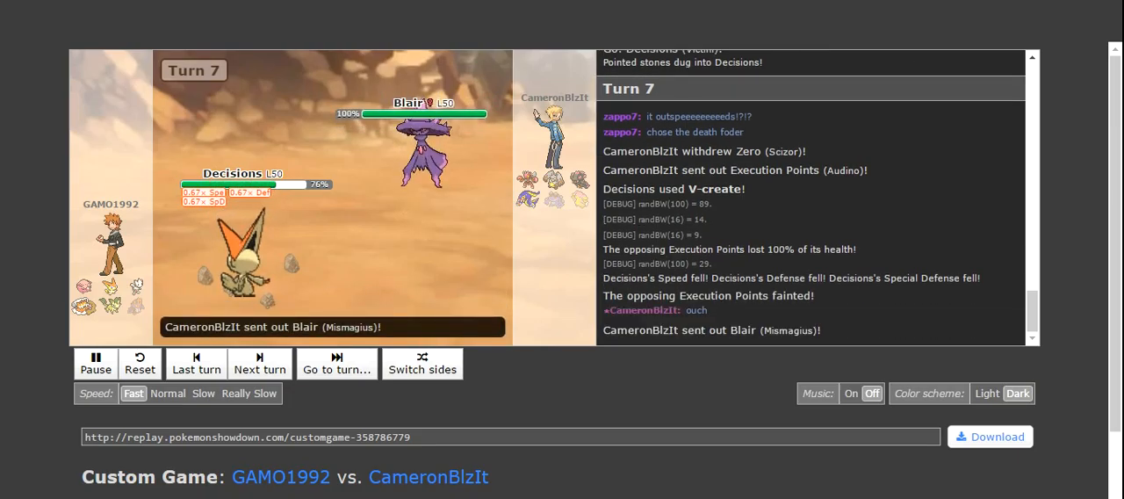
pyautogui.click(259, 363)
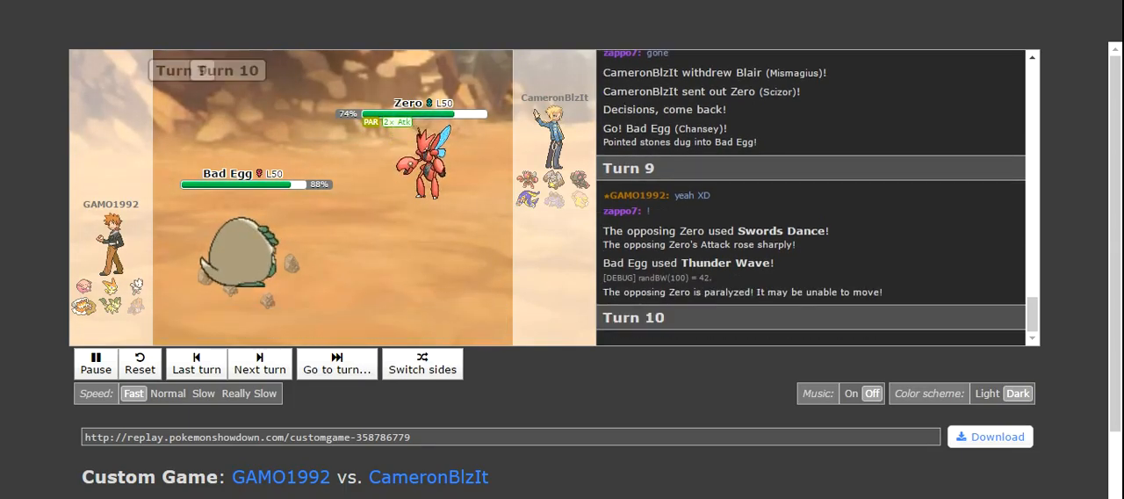
pyautogui.click(259, 362)
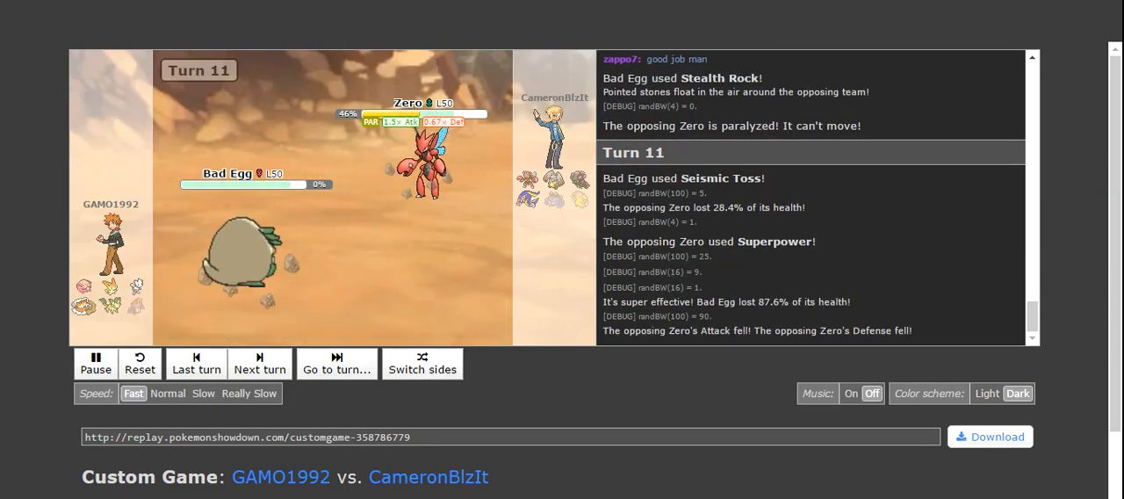
pyautogui.click(259, 364)
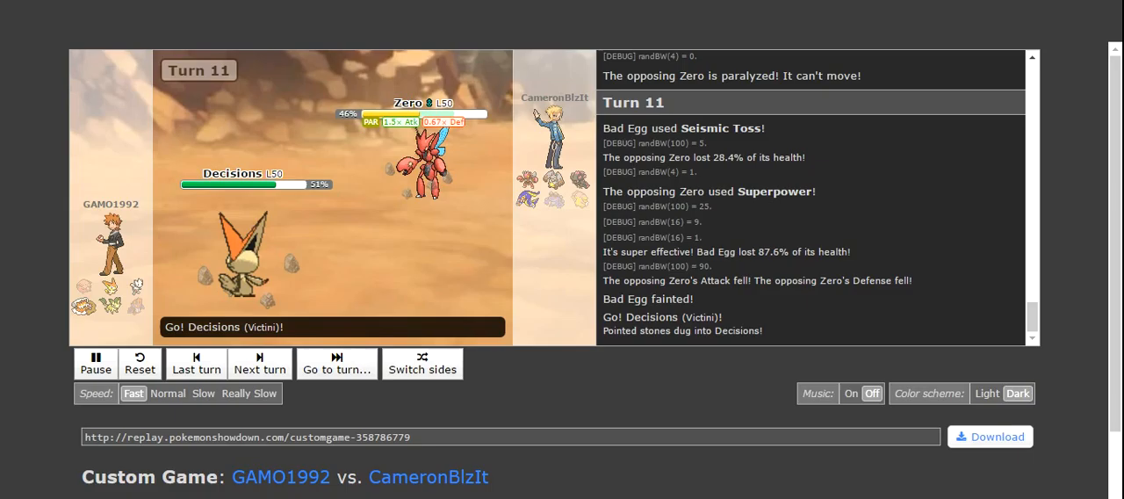
pyautogui.click(259, 363)
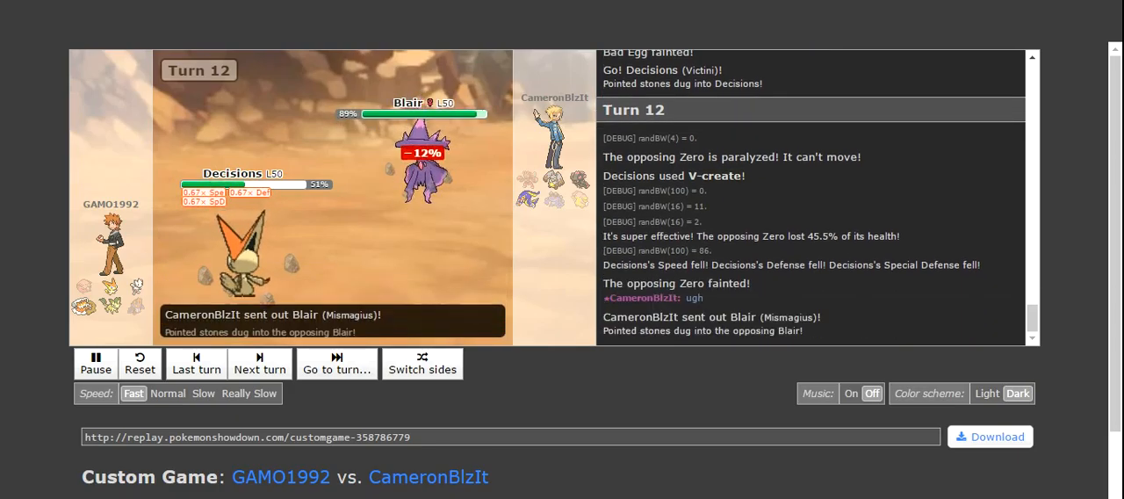
pyautogui.click(259, 363)
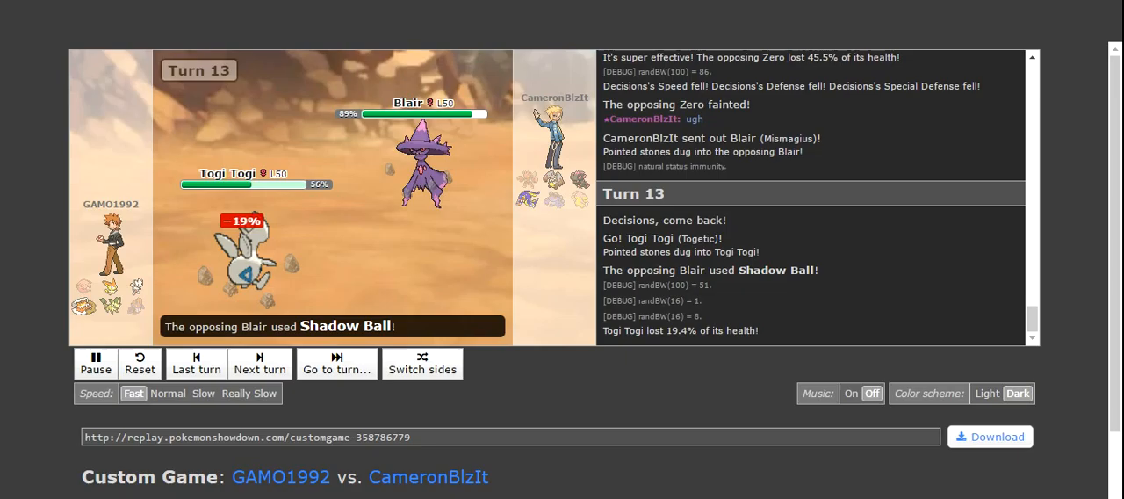
pyautogui.click(259, 363)
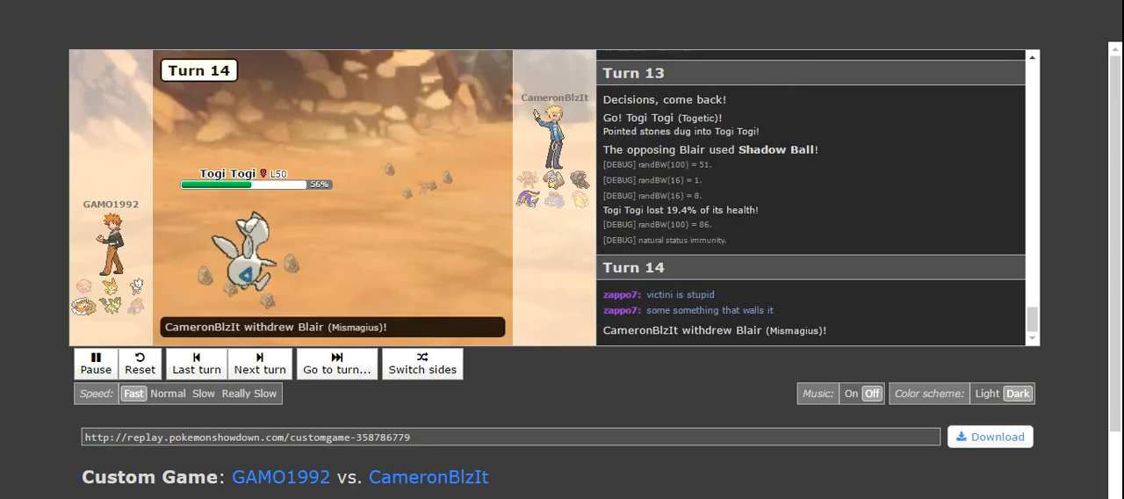
# Step: Advance to turn 20, past Togi Togi, Decisions, Bertha and Blair fainting, to Spriggan vs Eelvis
pyautogui.click(259, 362)
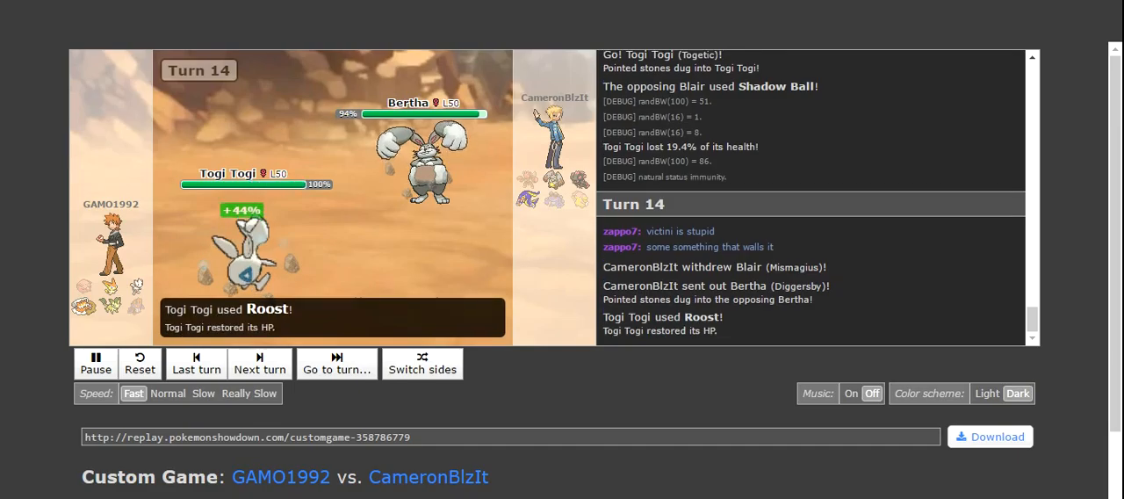
pyautogui.click(259, 364)
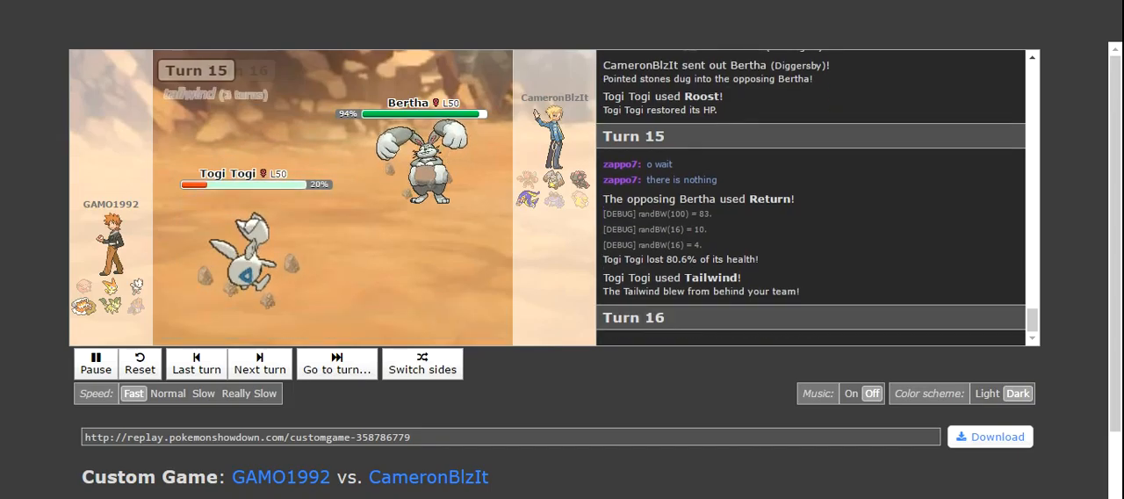
pyautogui.click(259, 363)
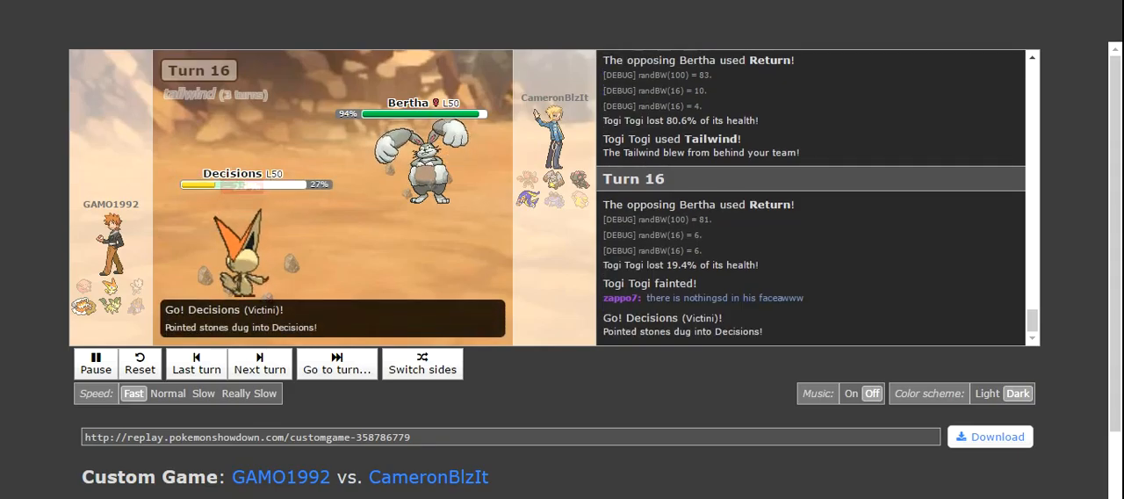
pyautogui.click(260, 363)
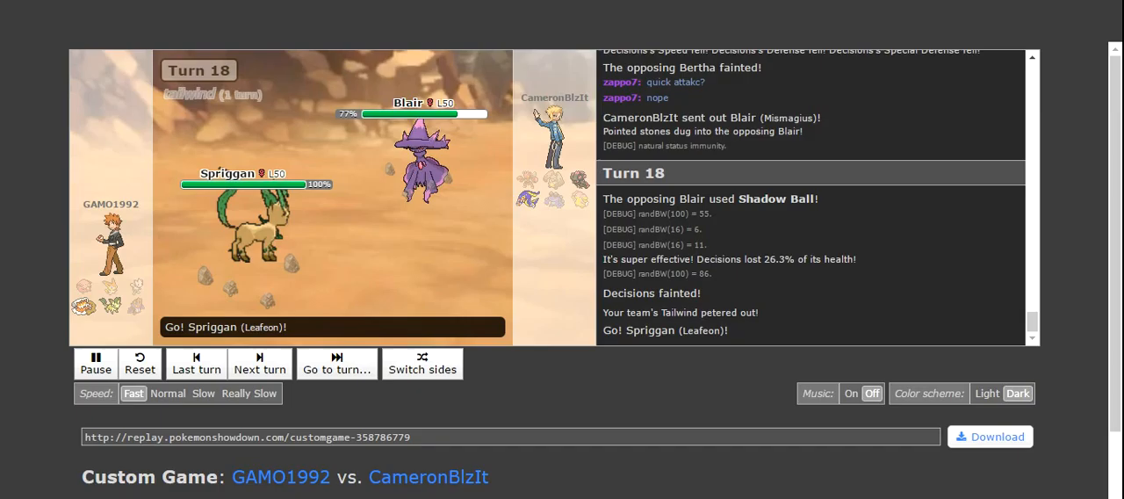
pyautogui.click(259, 363)
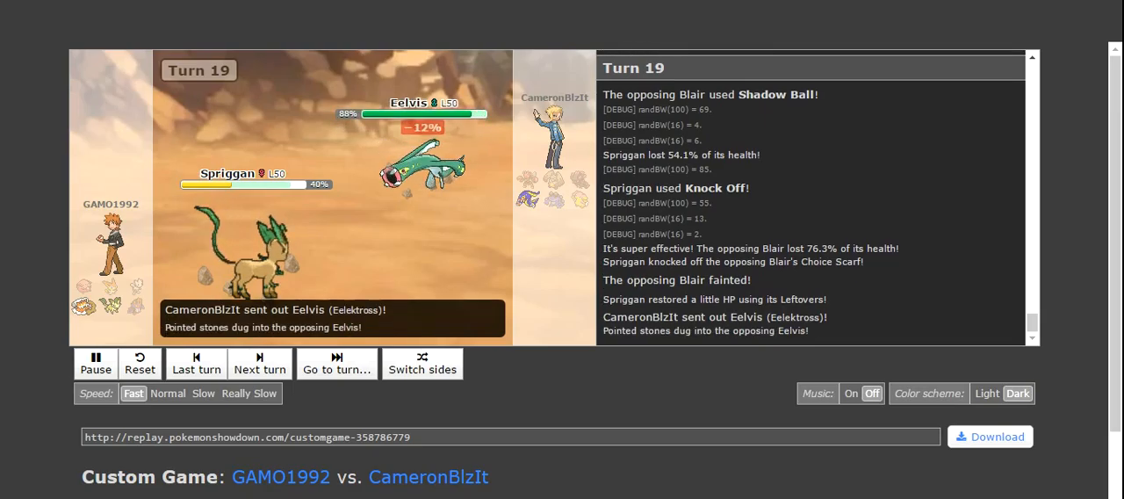
pyautogui.click(259, 363)
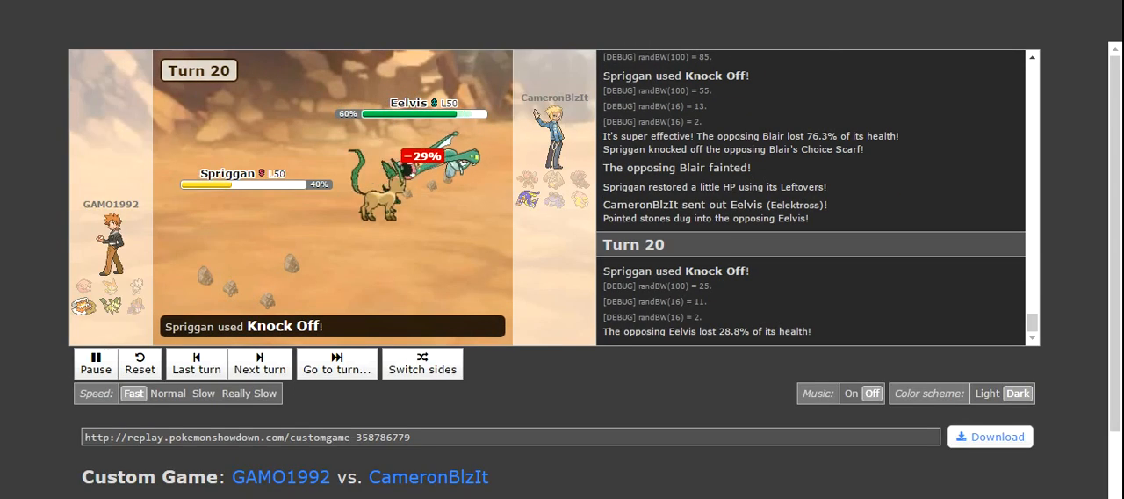